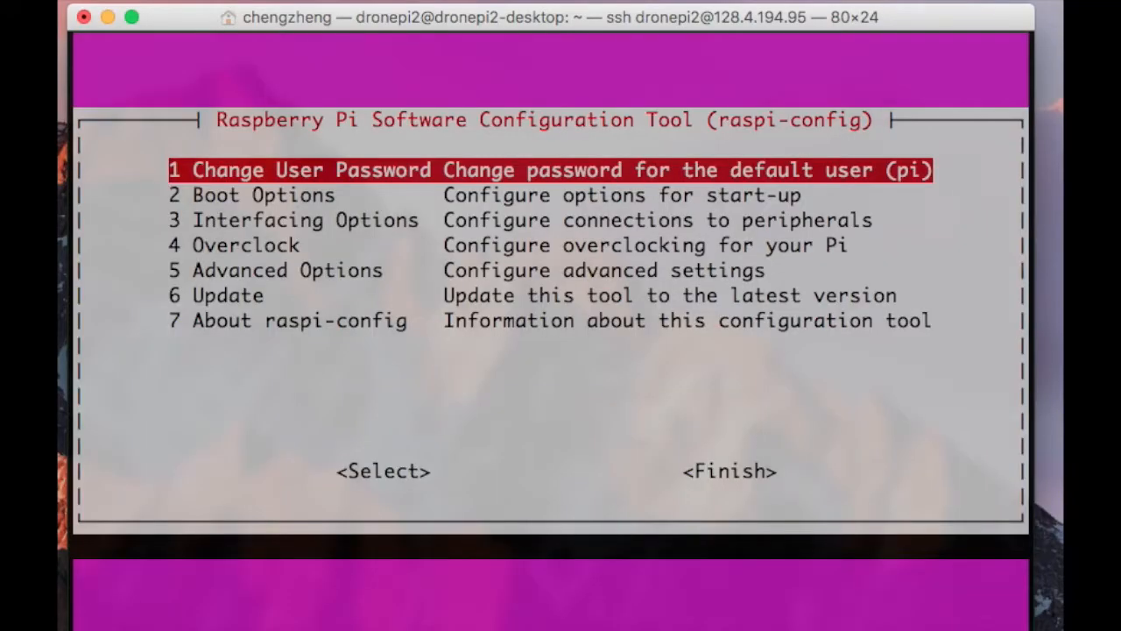
- Open '5 Advanced Options' in raspi-config
{"action": "key", "text": "Down"}
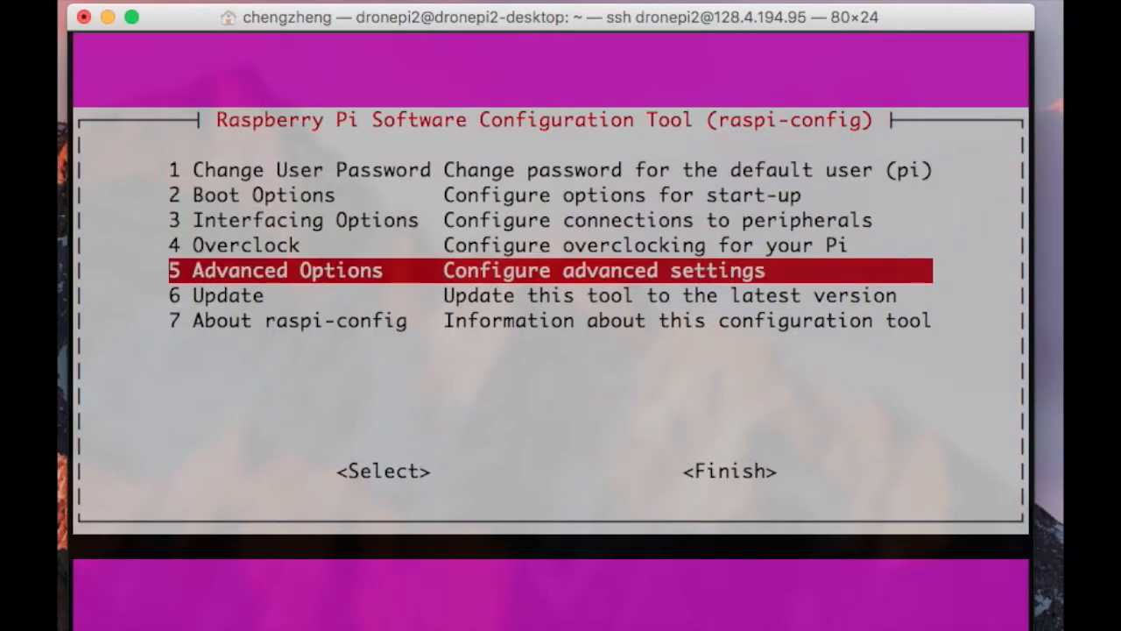
{"action": "key", "text": "Return"}
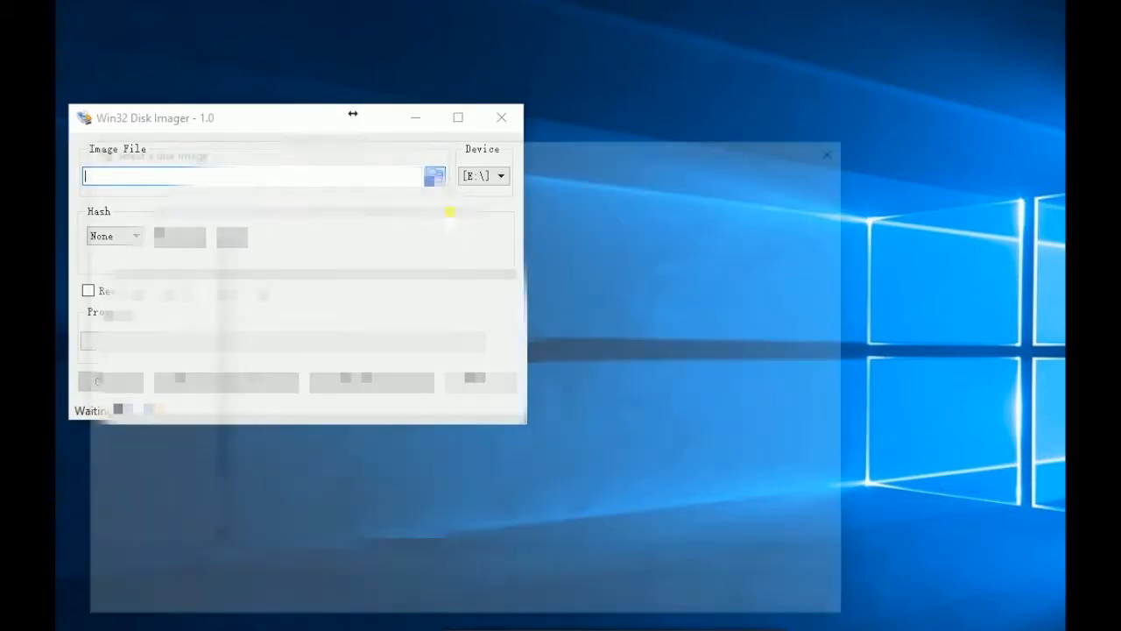
- Read the E: card into Desktop ubuntu.img with only allocated partitions
{"action": "left_click", "coordinate": [435, 176]}
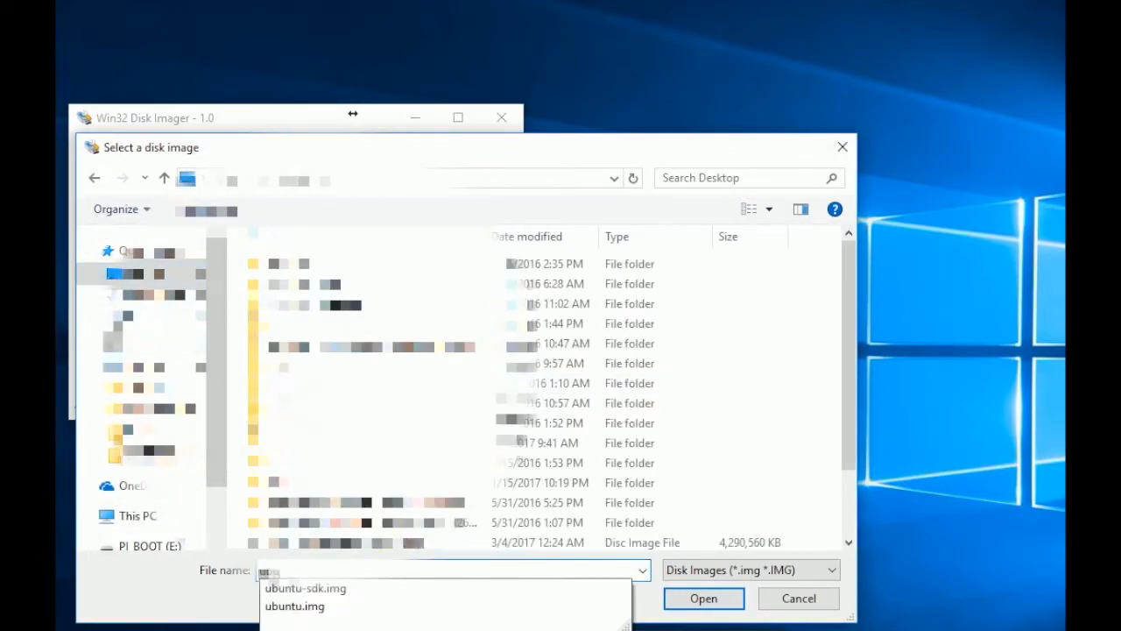
{"action": "left_click", "coordinate": [703, 599]}
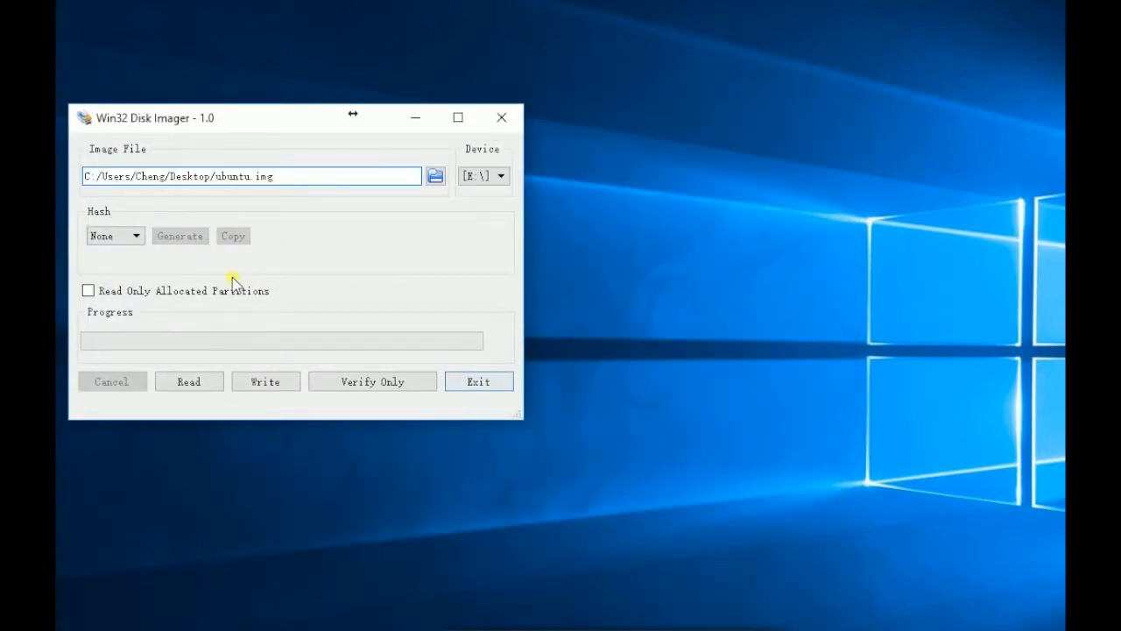
{"action": "left_click", "coordinate": [88, 290]}
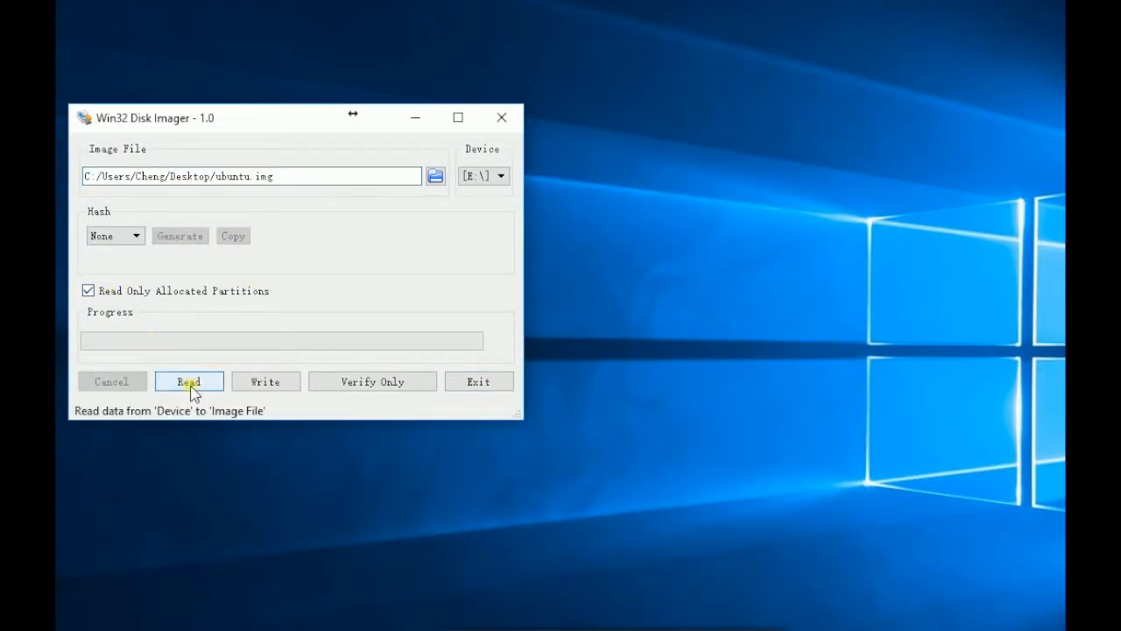
{"action": "left_click", "coordinate": [189, 381]}
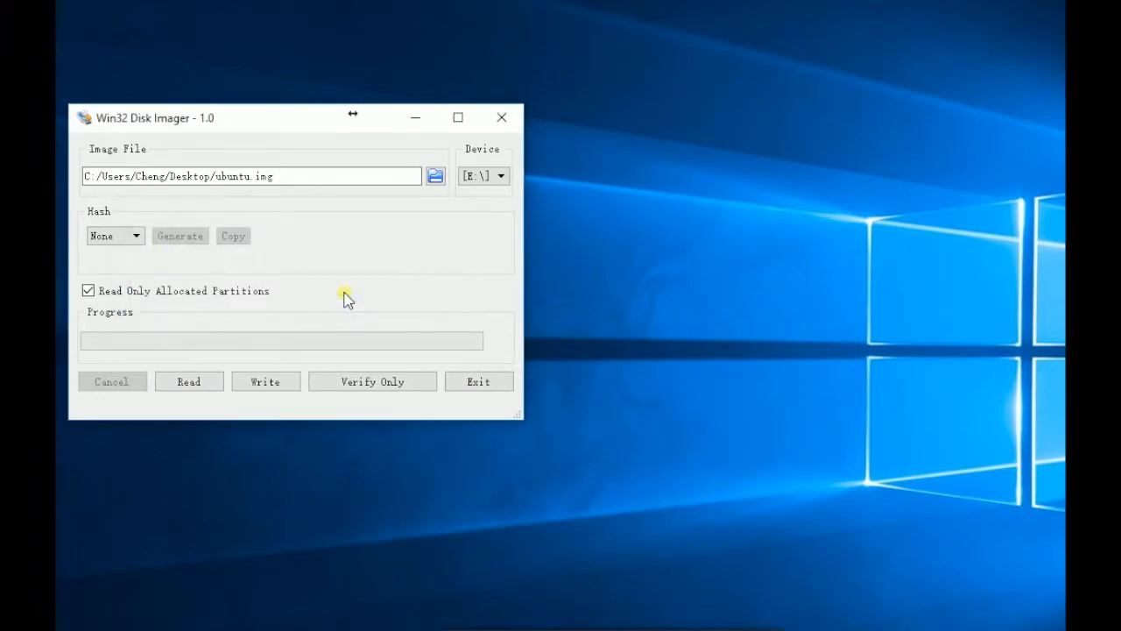
{"action": "left_click", "coordinate": [265, 381]}
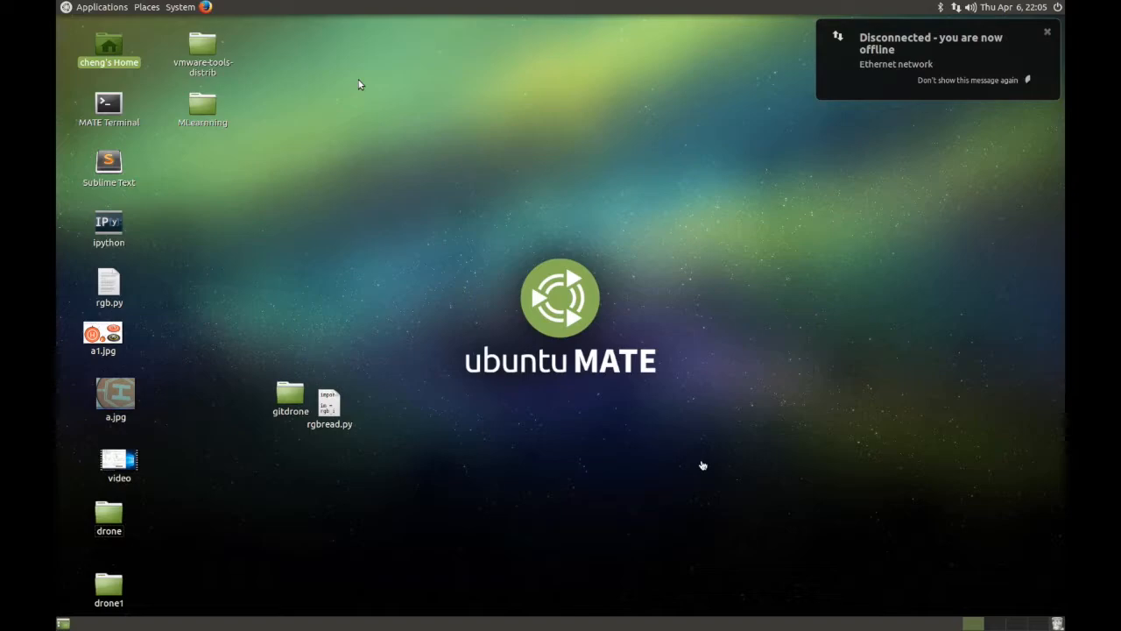
{"action": "mouse_move", "coordinate": [669, 224]}
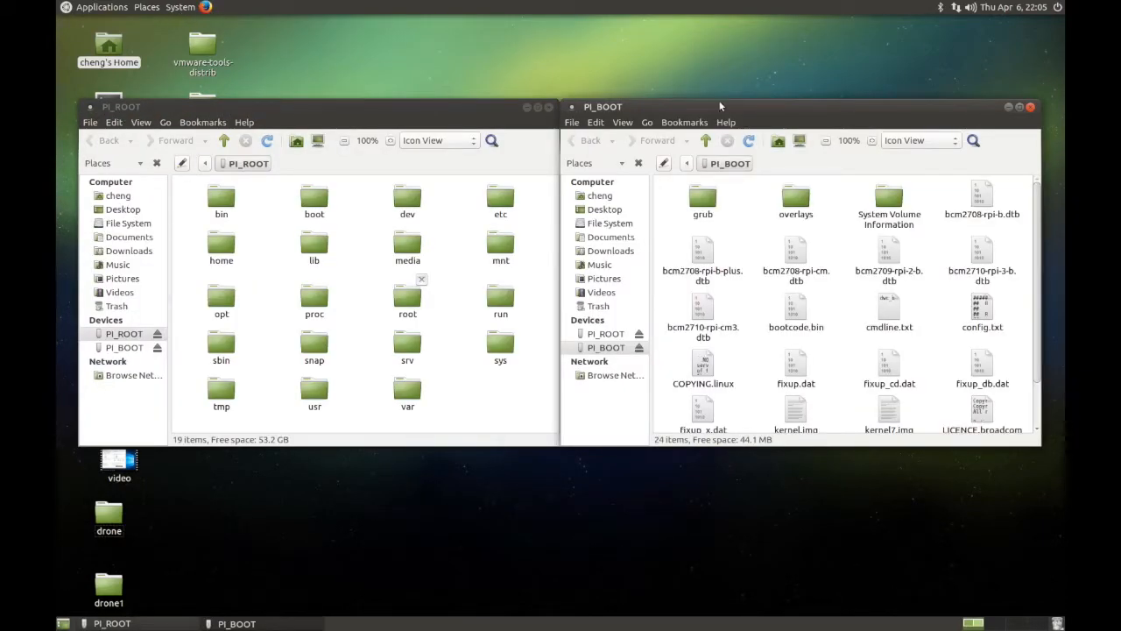
- Close the PI_ROOT and PI_BOOT Caja windows
{"action": "left_click", "coordinate": [1030, 106]}
{"action": "type", "text": "sudo"}
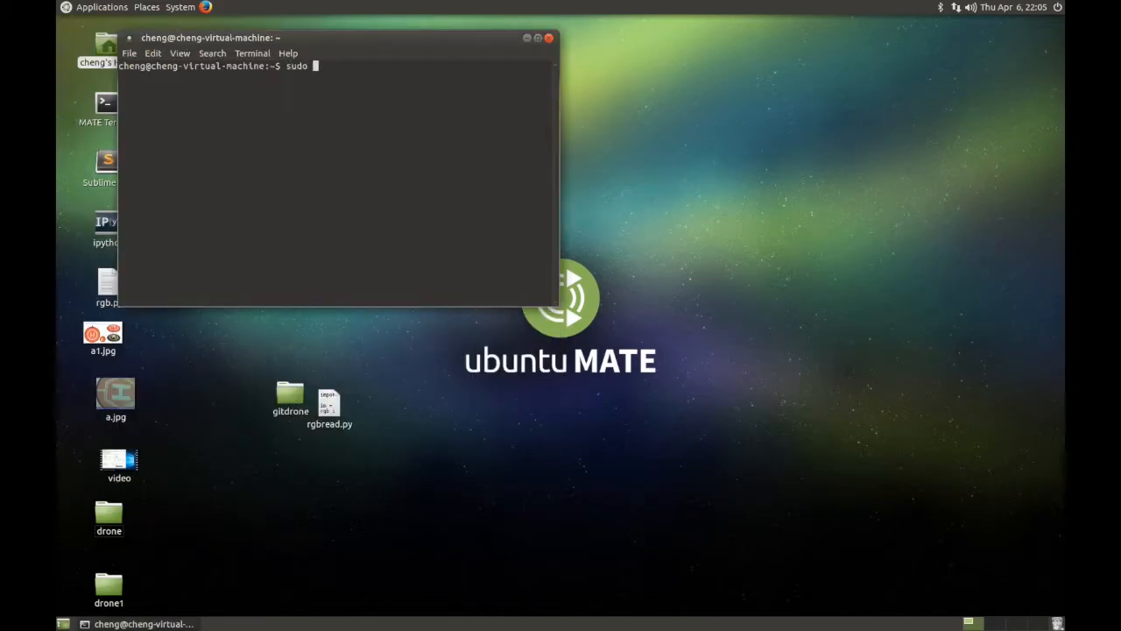
- Run 'sudo apt-get install gparted', finding it already at the newest version
{"action": "type", "text": "apt-get install"}
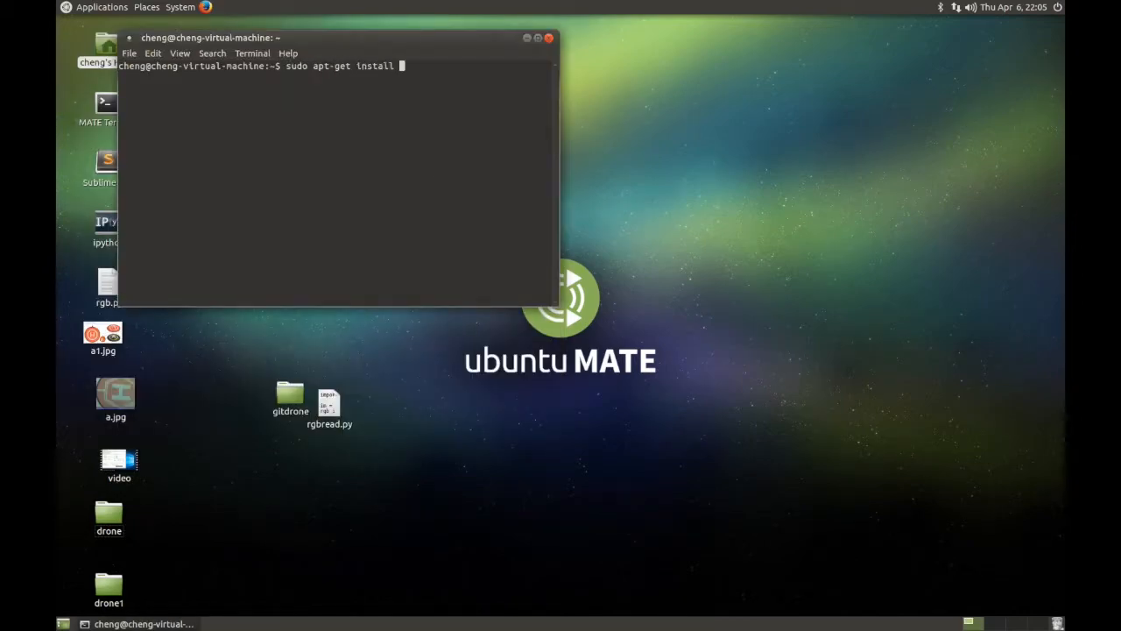
{"action": "type", "text": "gparted"}
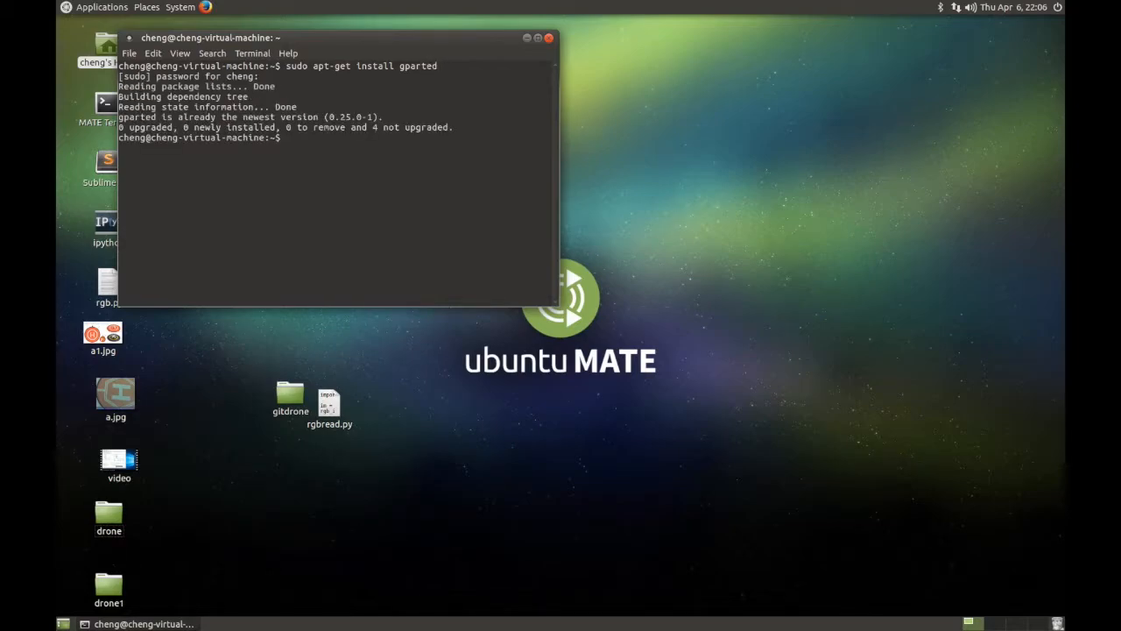
{"action": "left_click", "coordinate": [179, 7]}
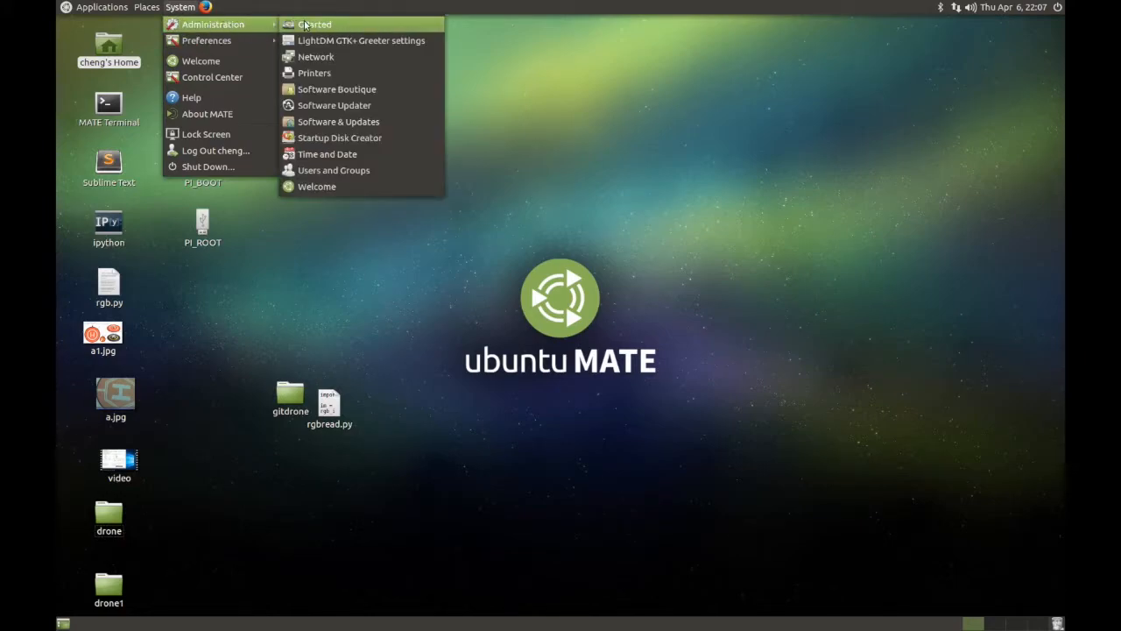
- Launch GParted with authentication and switch to the /dev/sdc SD card
{"action": "left_click", "coordinate": [314, 24]}
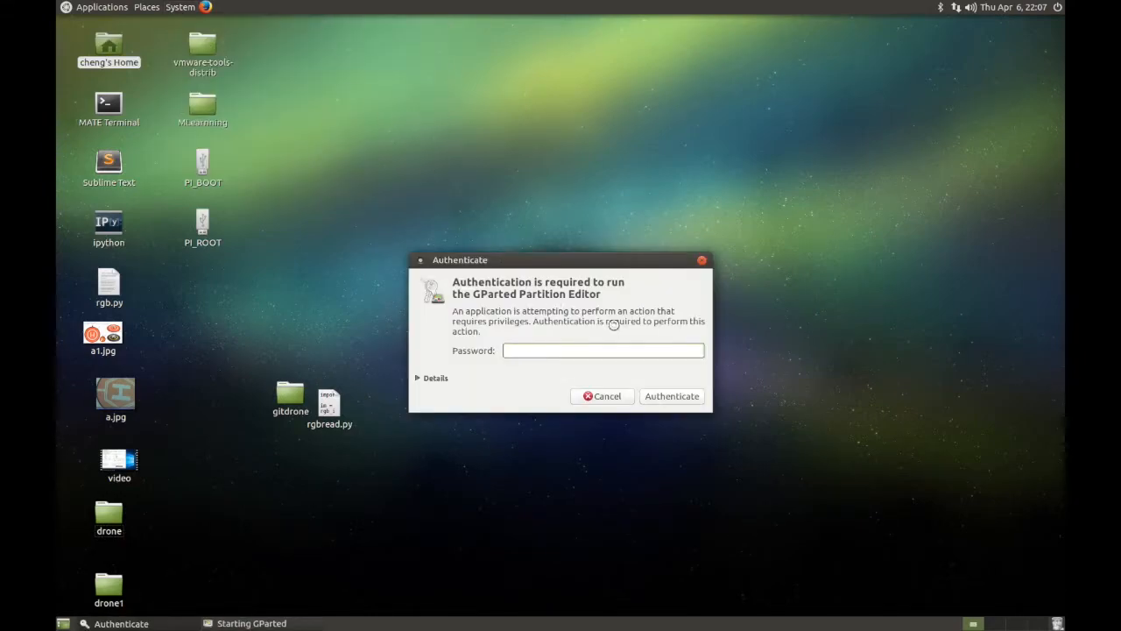
{"action": "left_click", "coordinate": [672, 396]}
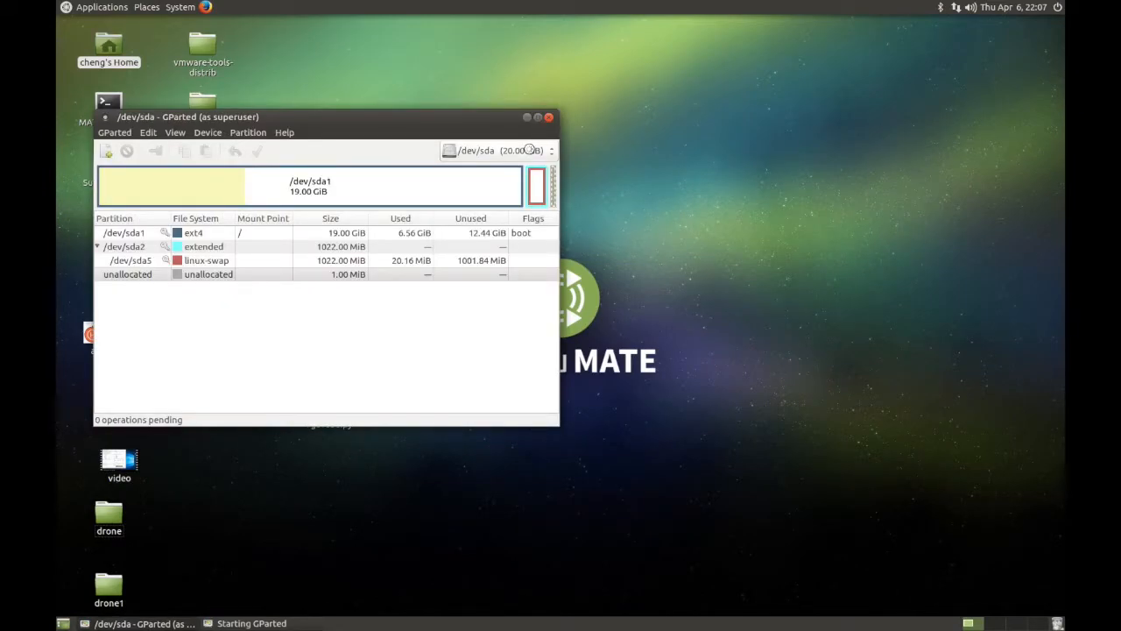
{"action": "left_click", "coordinate": [552, 151]}
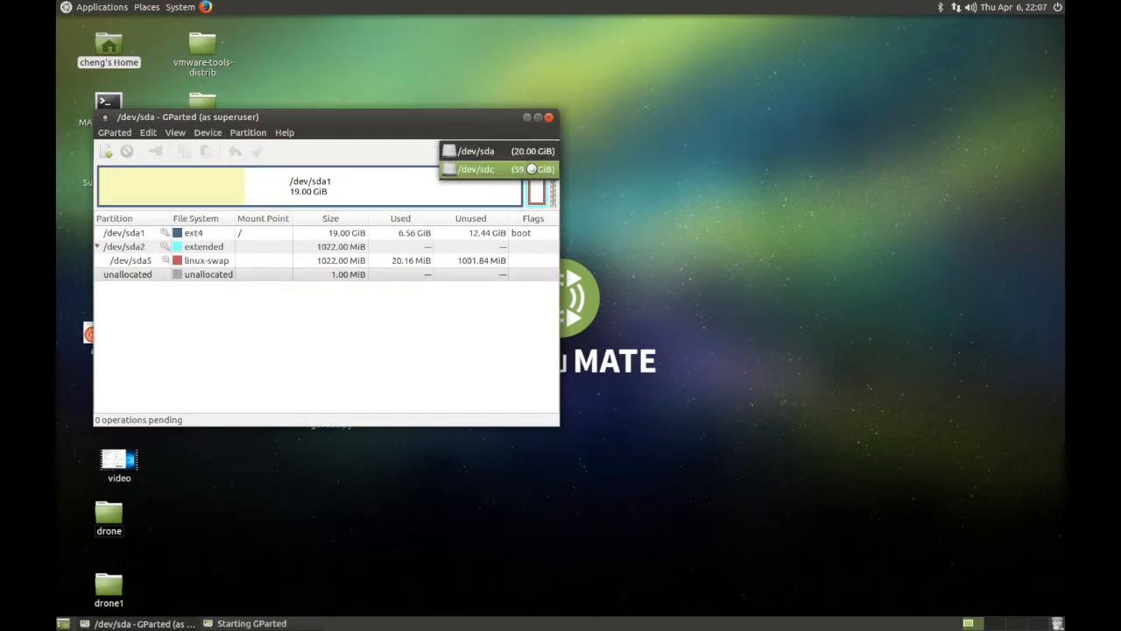
{"action": "left_click", "coordinate": [475, 168]}
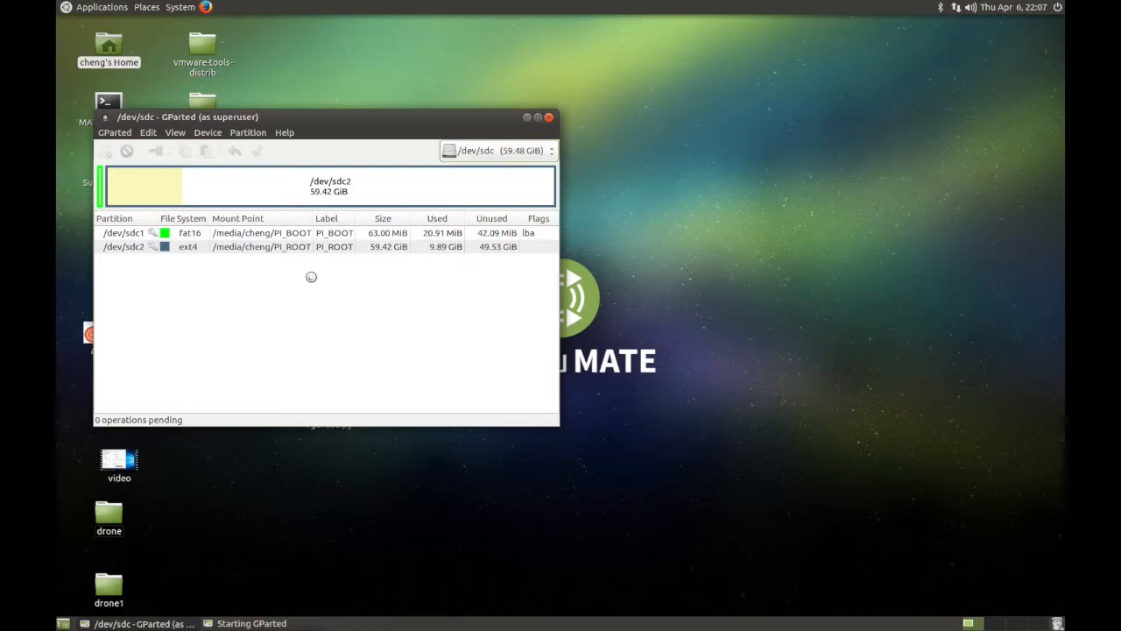
{"action": "mouse_move", "coordinate": [408, 188]}
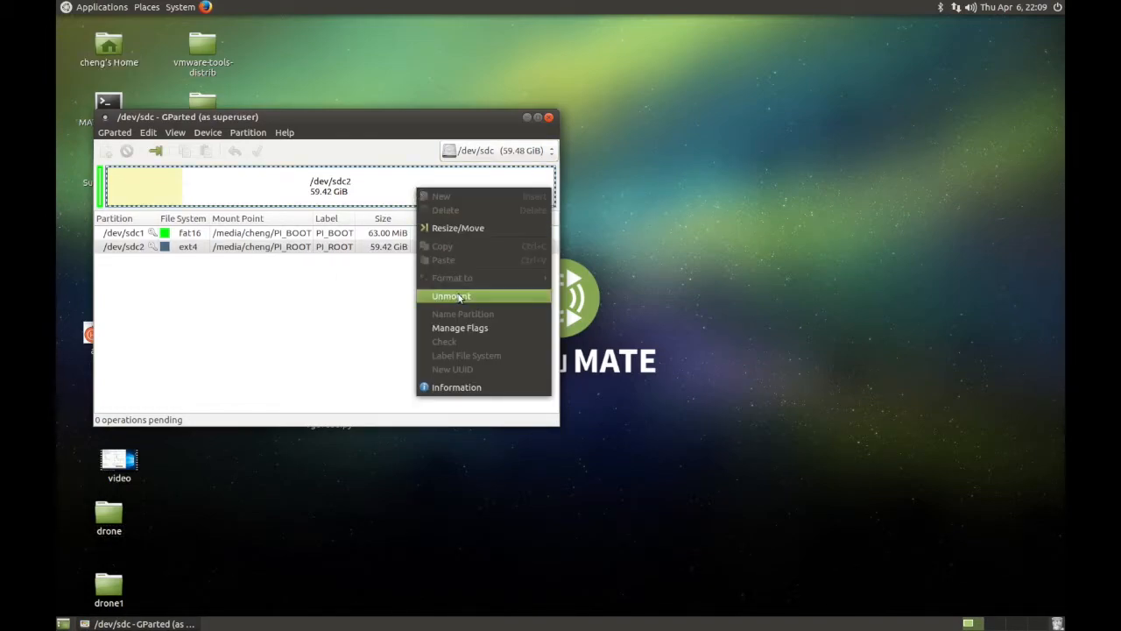
- Unmount PI_ROOT and queue shrinking /dev/sdc2 to 11.41 GiB
{"action": "left_click", "coordinate": [451, 296]}
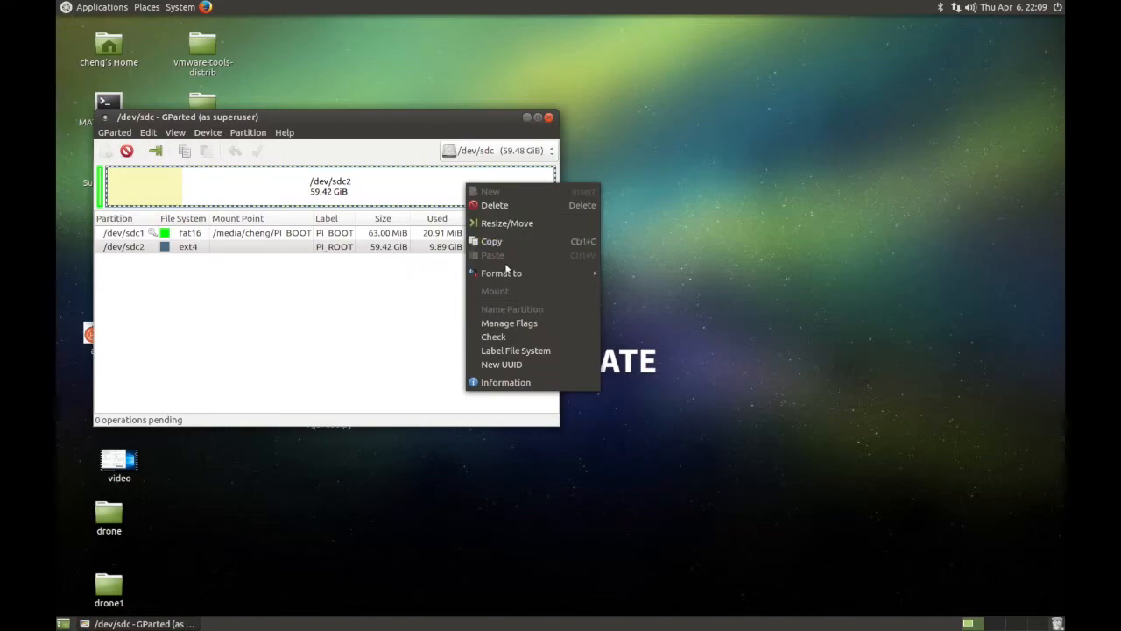
{"action": "left_click", "coordinate": [506, 223]}
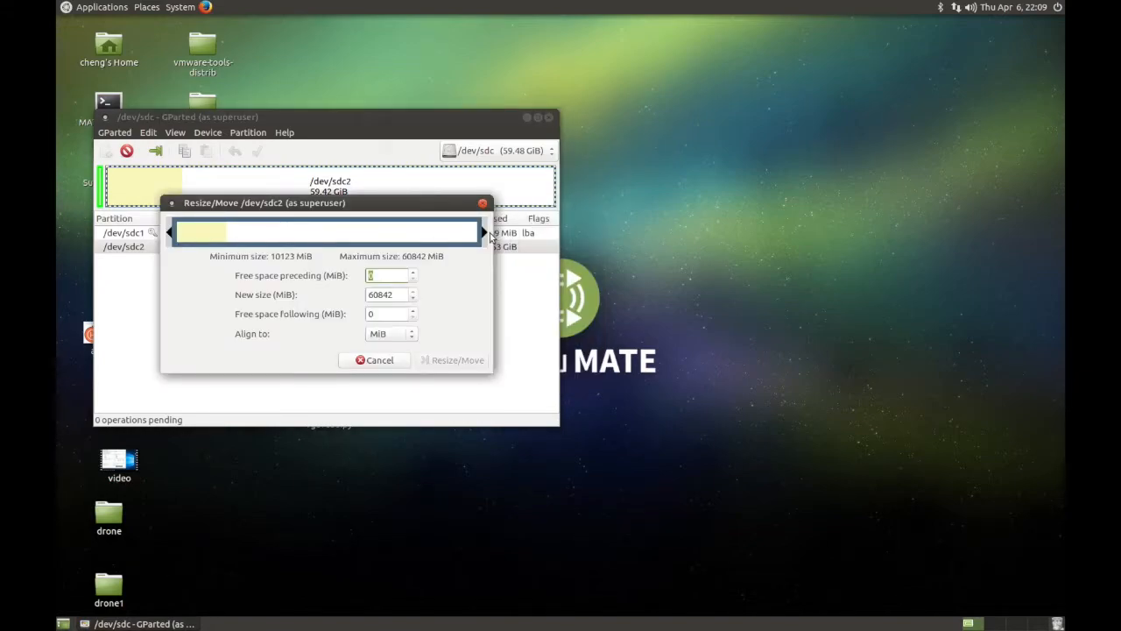
{"action": "left_click_drag", "start_coordinate": [486, 232], "coordinate": [355, 232]}
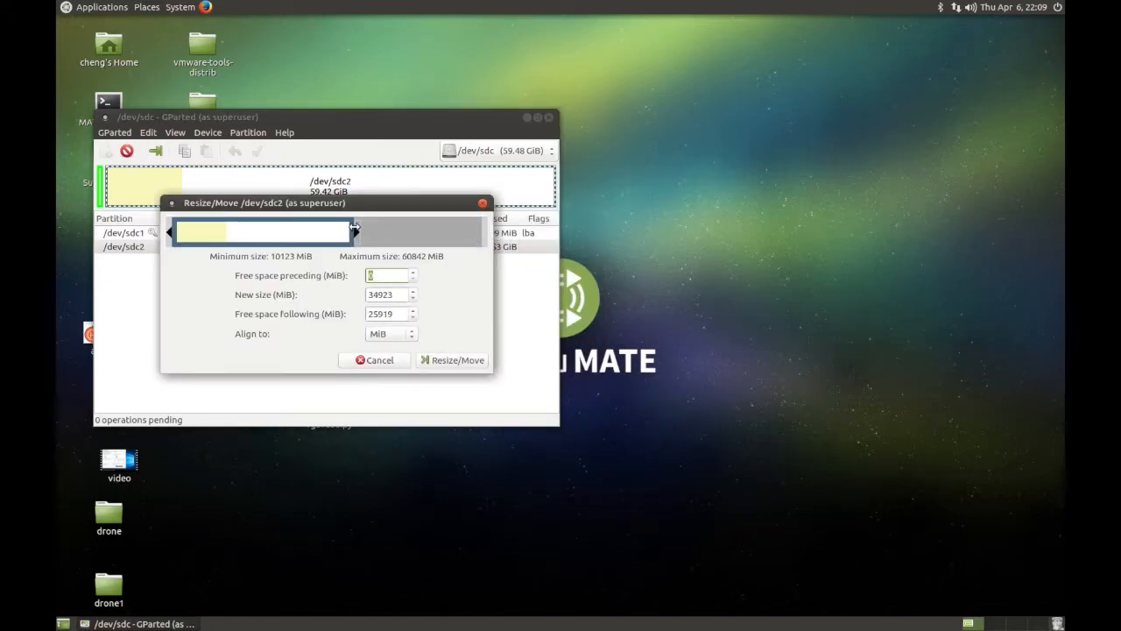
{"action": "left_click_drag", "start_coordinate": [355, 231], "coordinate": [239, 231]}
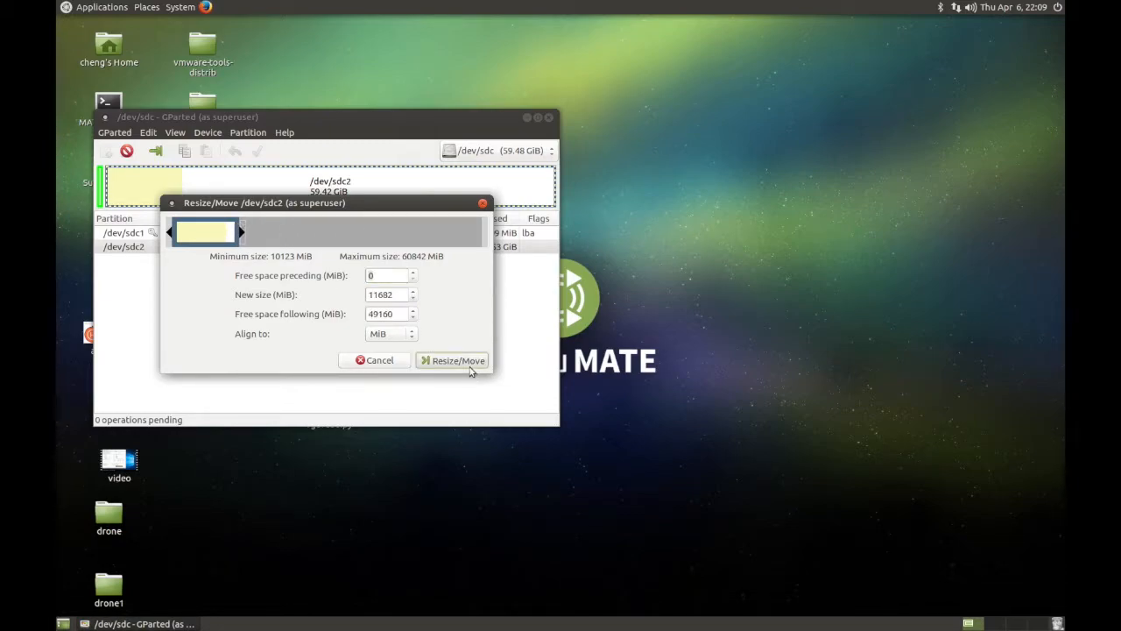
{"action": "left_click", "coordinate": [453, 360]}
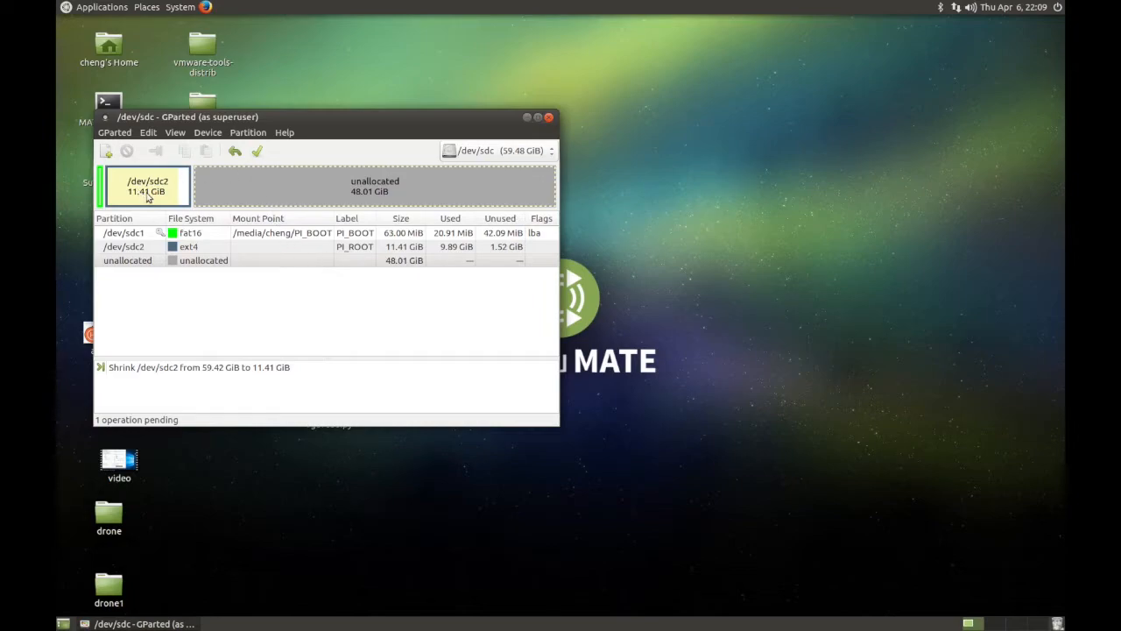
- Apply the queued /dev/sdc2 shrink and confirm the warning
{"action": "left_click", "coordinate": [257, 151]}
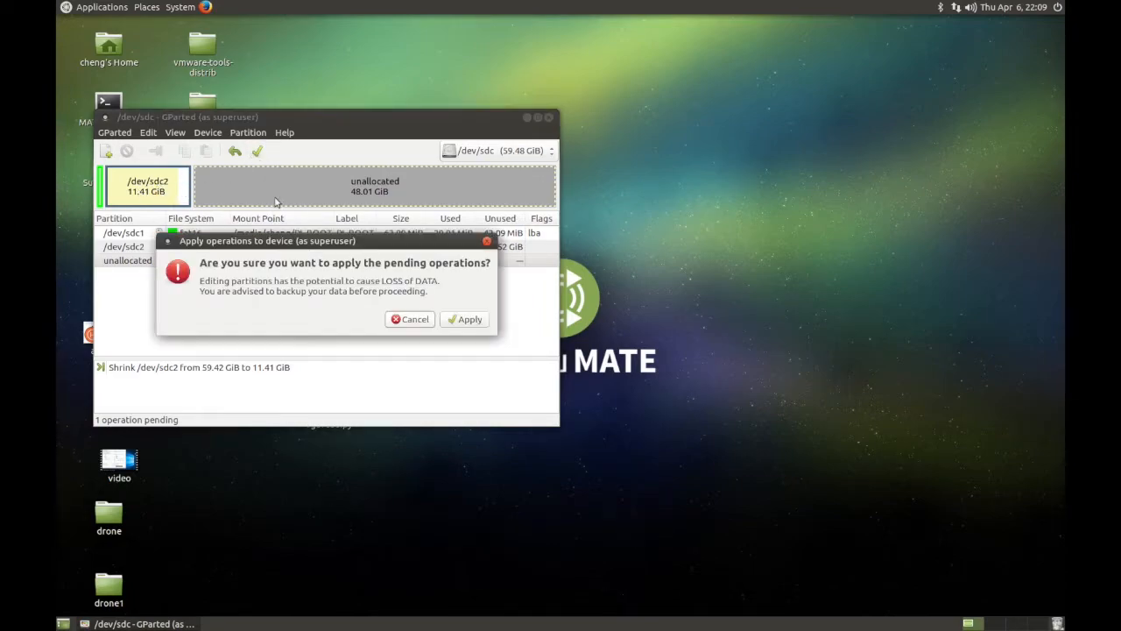
{"action": "left_click", "coordinate": [464, 319]}
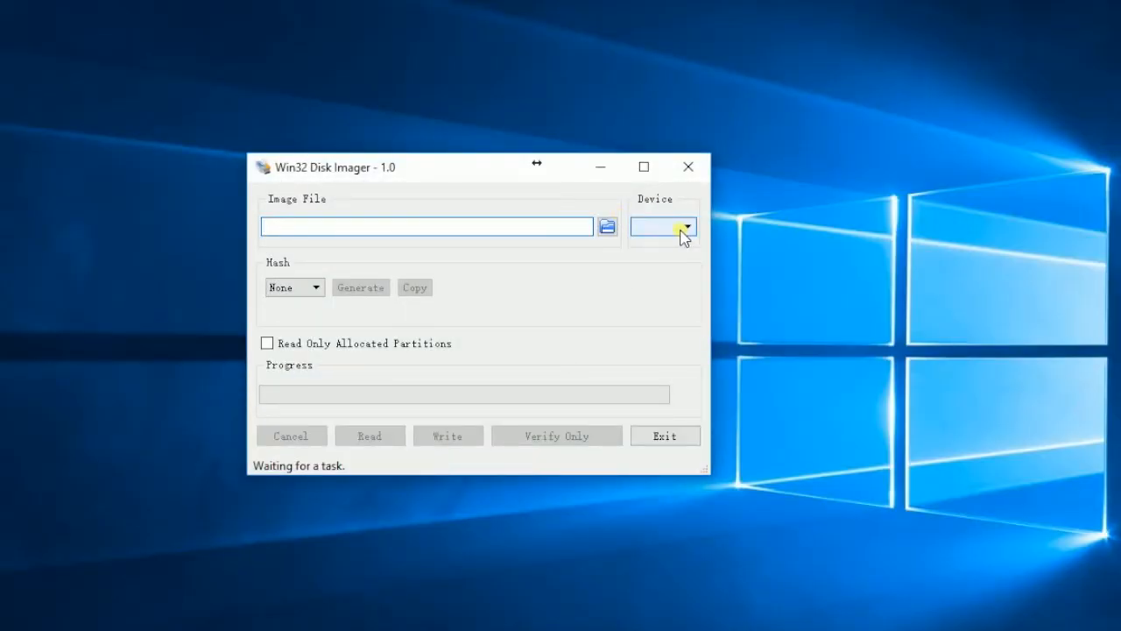
- Select drive E:, set image file ubuntu-shrink.img, and start reading
{"action": "left_click", "coordinate": [686, 226]}
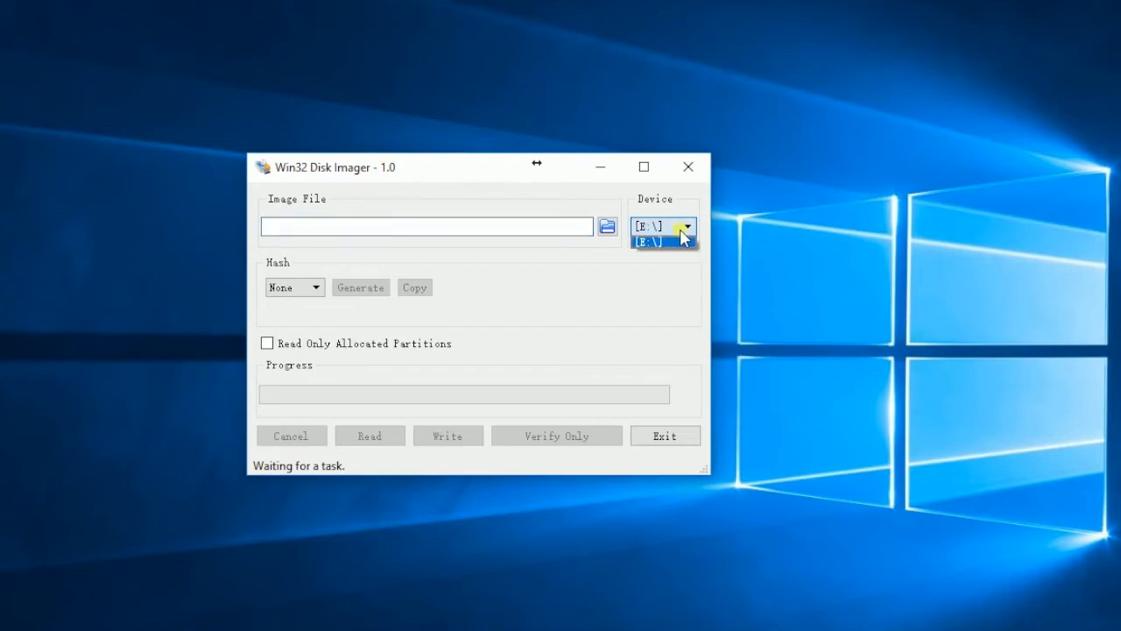
{"action": "left_click", "coordinate": [607, 226]}
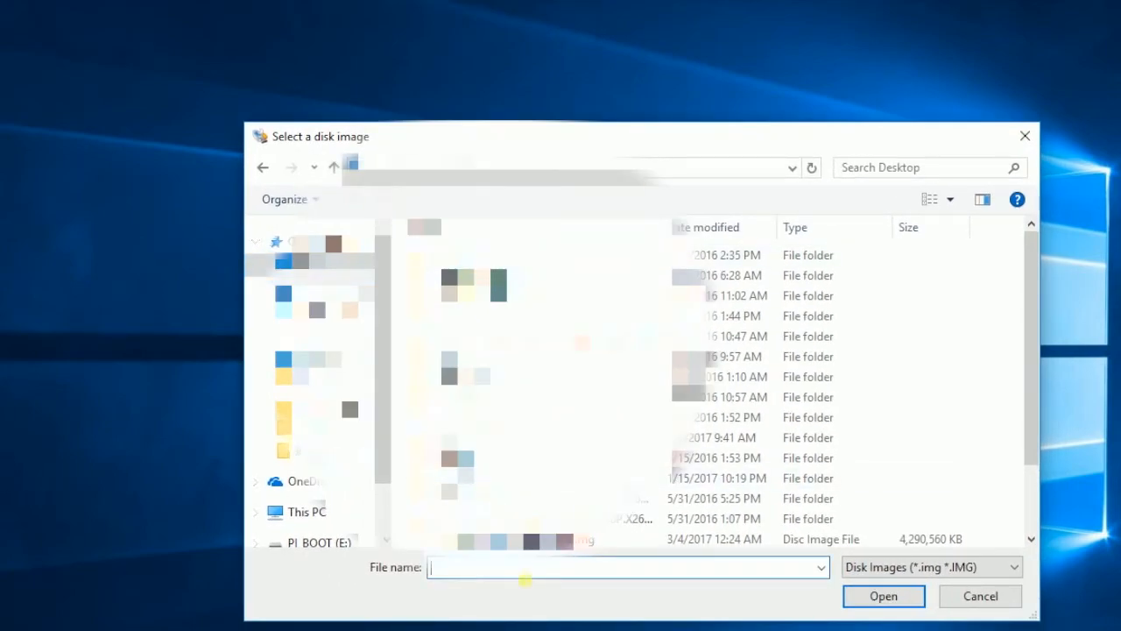
{"action": "type", "text": "ubuntu-shrink"}
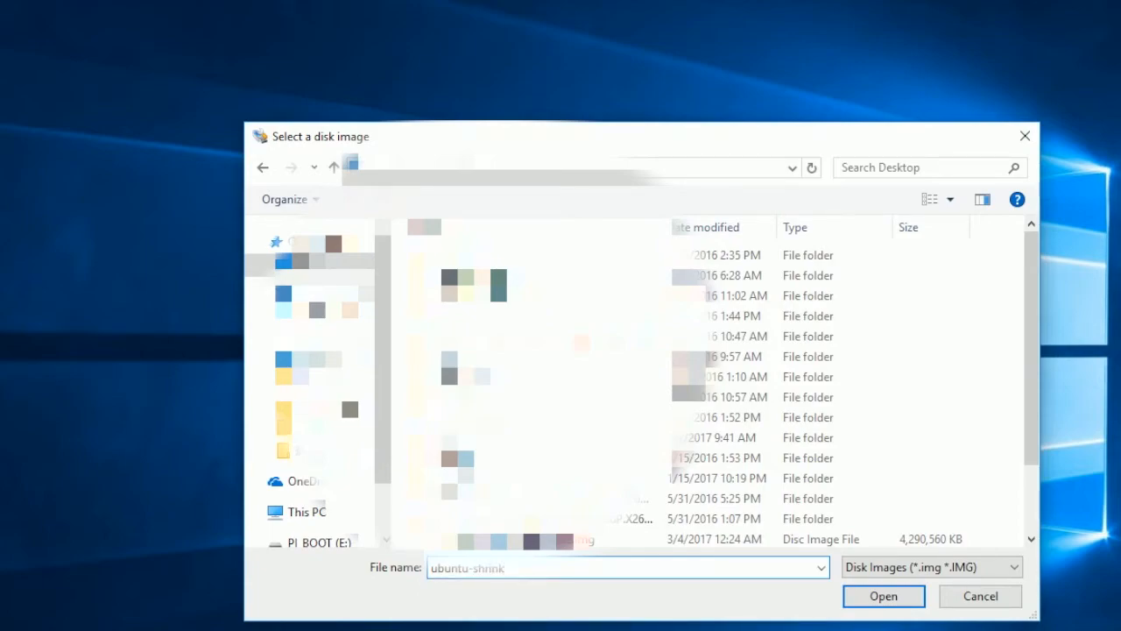
{"action": "left_click", "coordinate": [883, 595]}
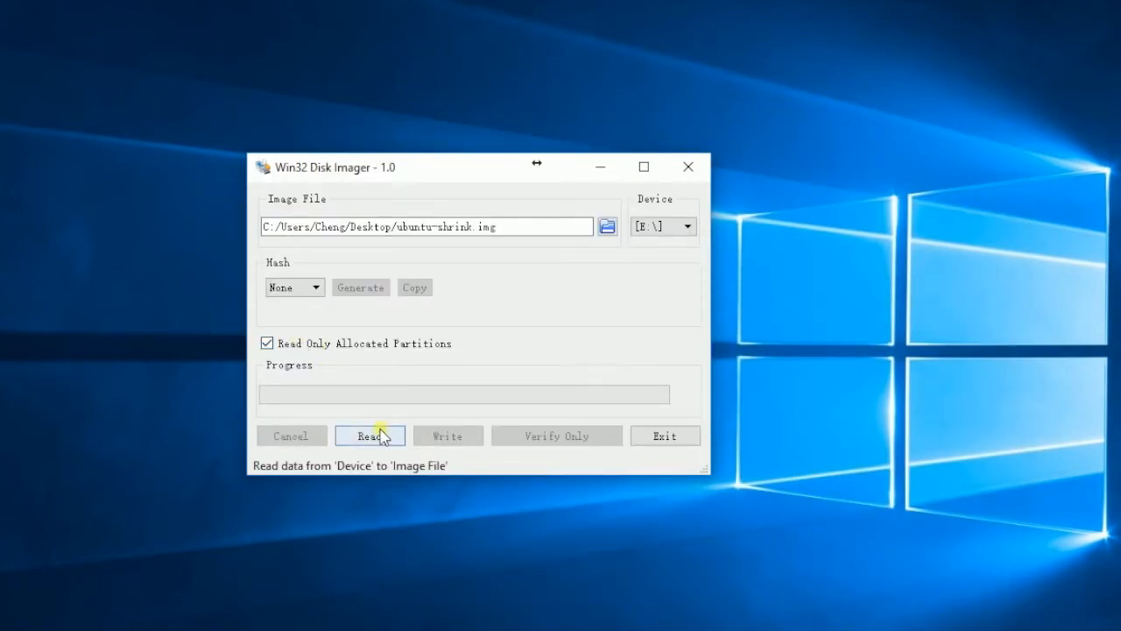
{"action": "left_click", "coordinate": [369, 436]}
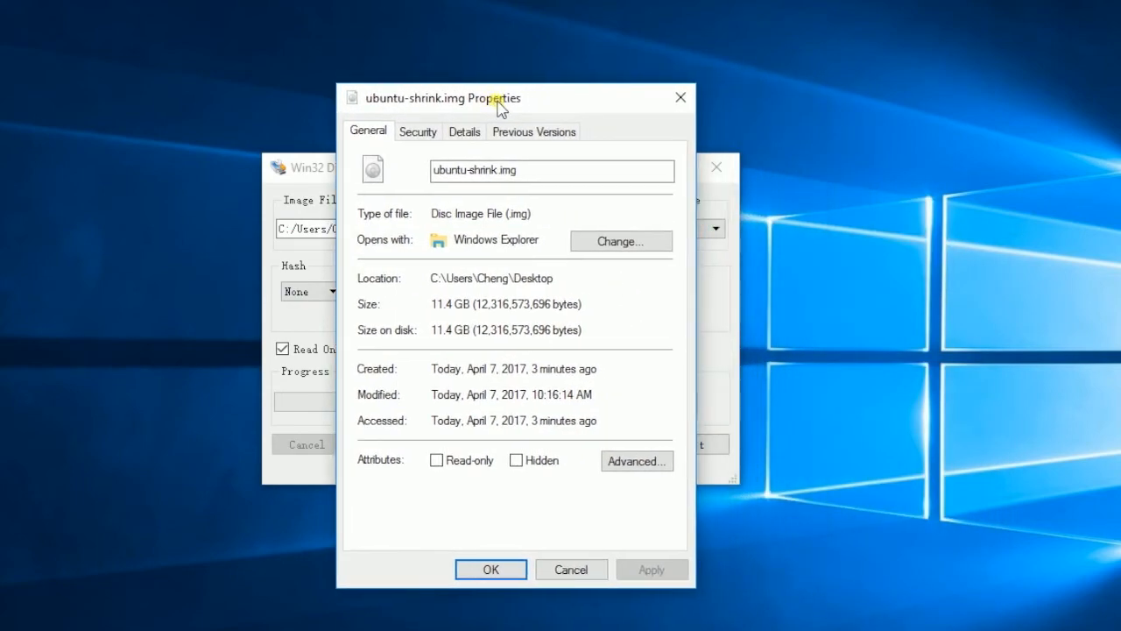
{"action": "mouse_move", "coordinate": [598, 311]}
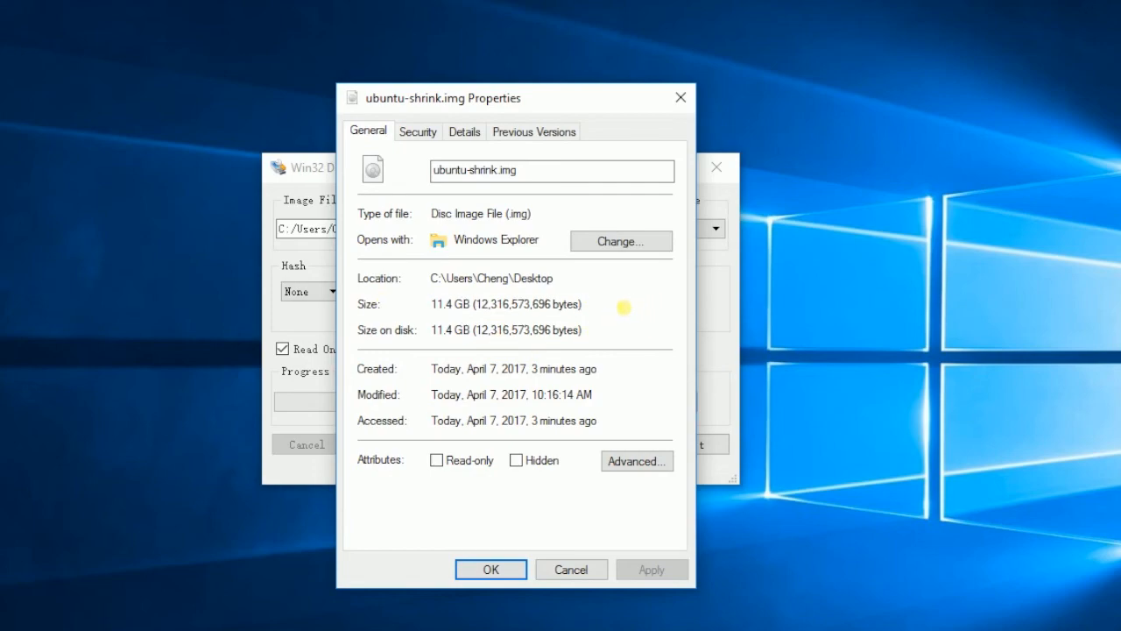
- Select ubuntu-shrink.img's 12,316,573,696-byte size, then close Properties
{"action": "double_click", "coordinate": [512, 304]}
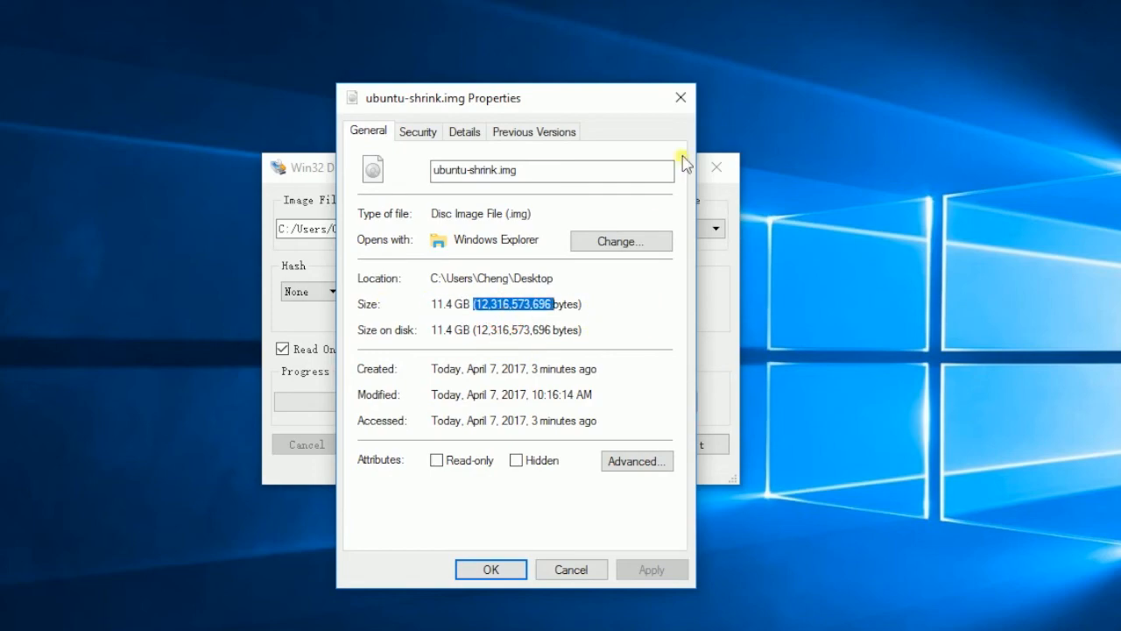
{"action": "mouse_move", "coordinate": [681, 97]}
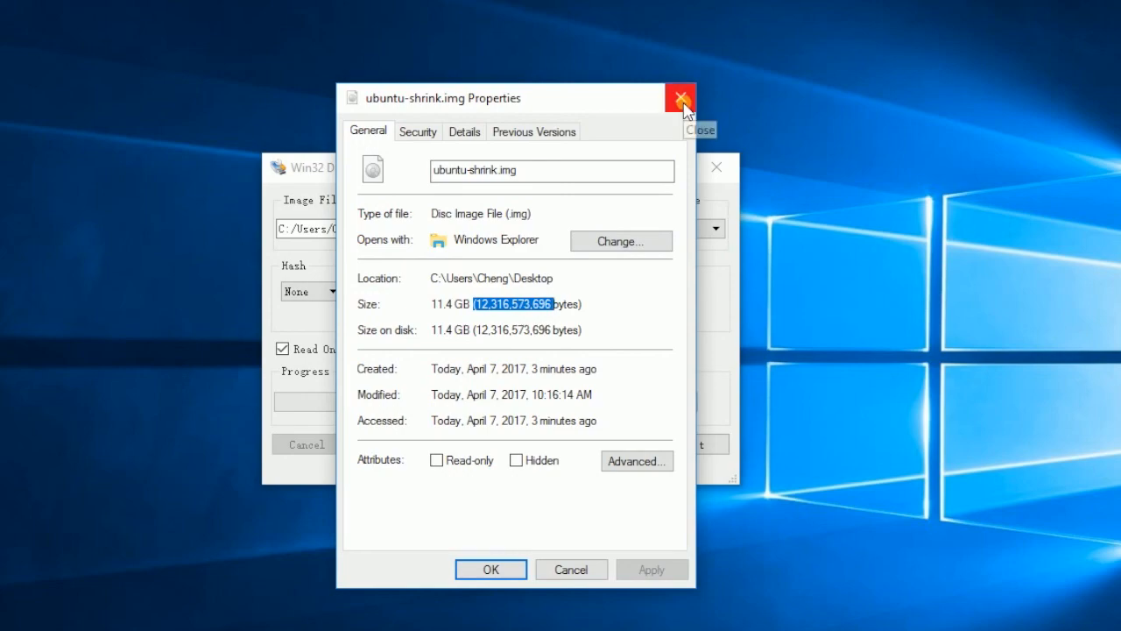
{"action": "left_click", "coordinate": [680, 97]}
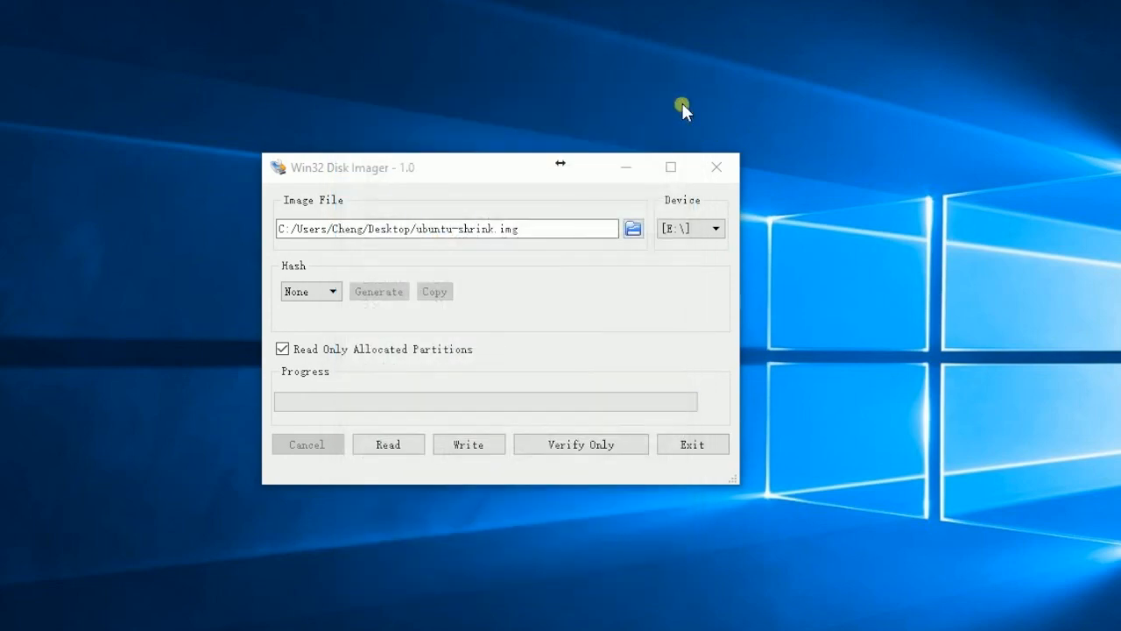